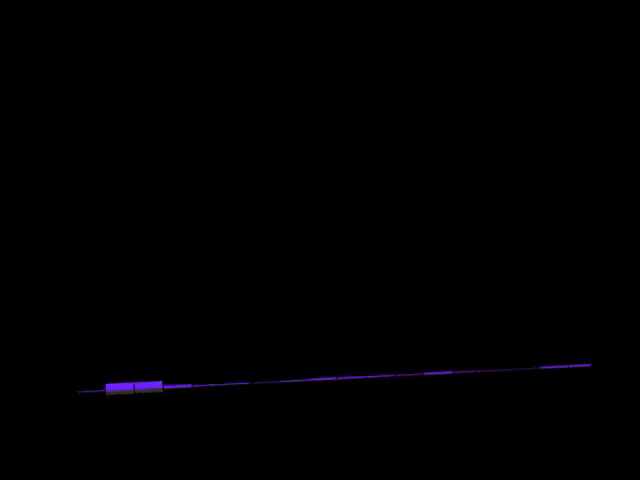
left_click_drag(125, 388, 320, 382)
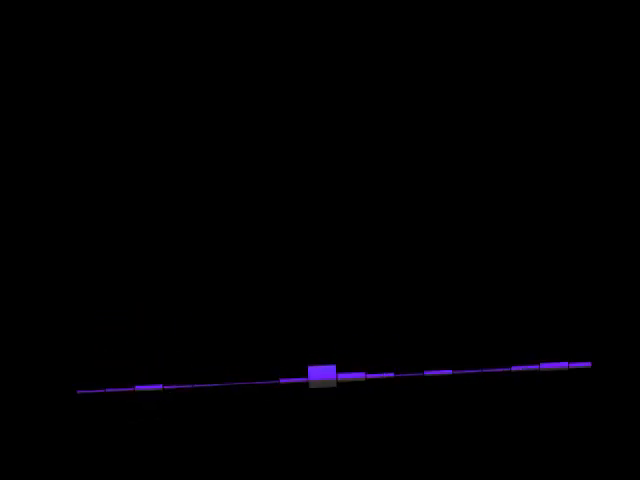